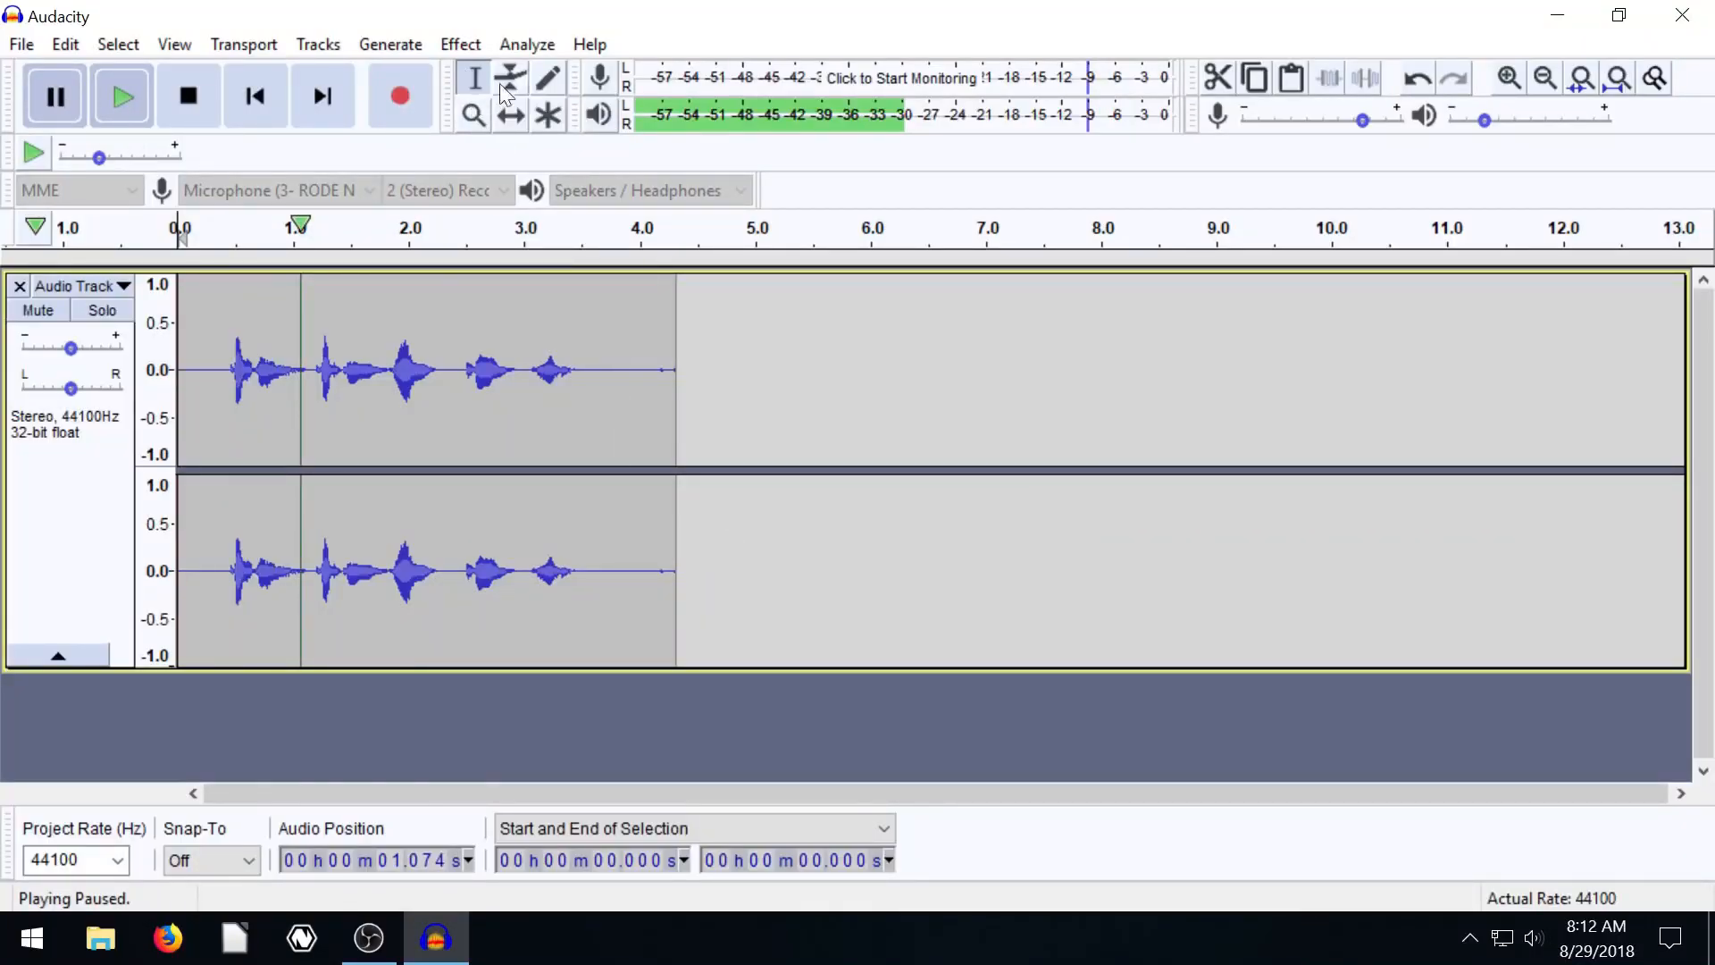
mouse_move(431, 380)
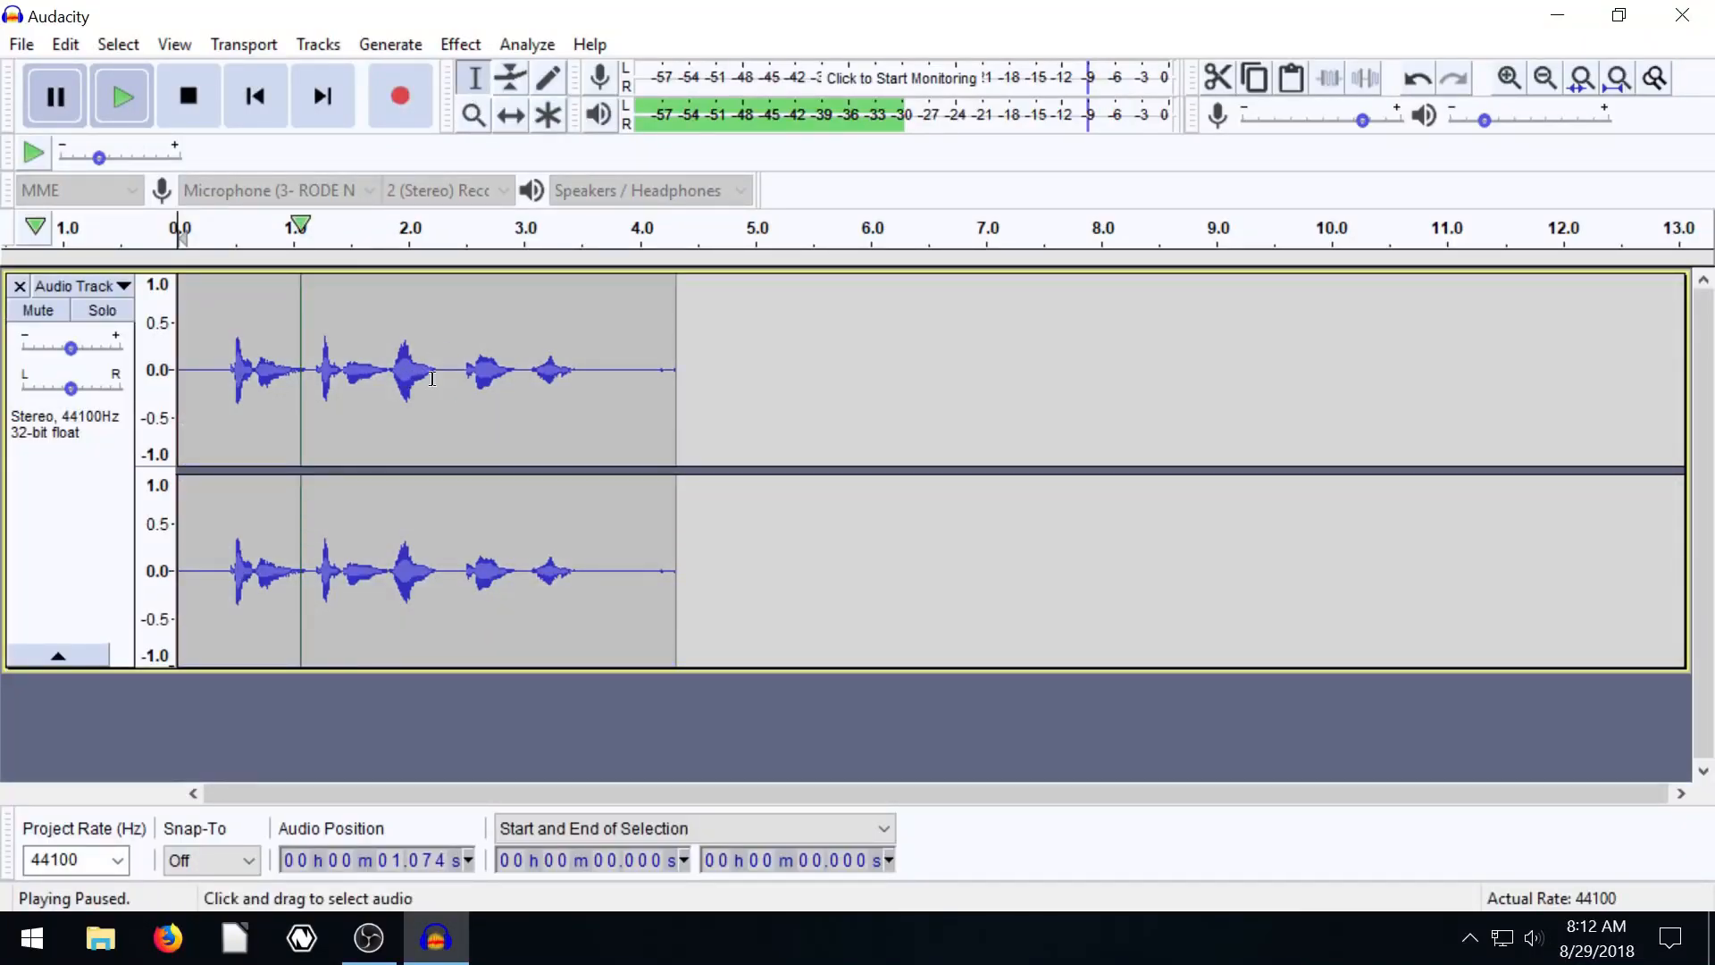